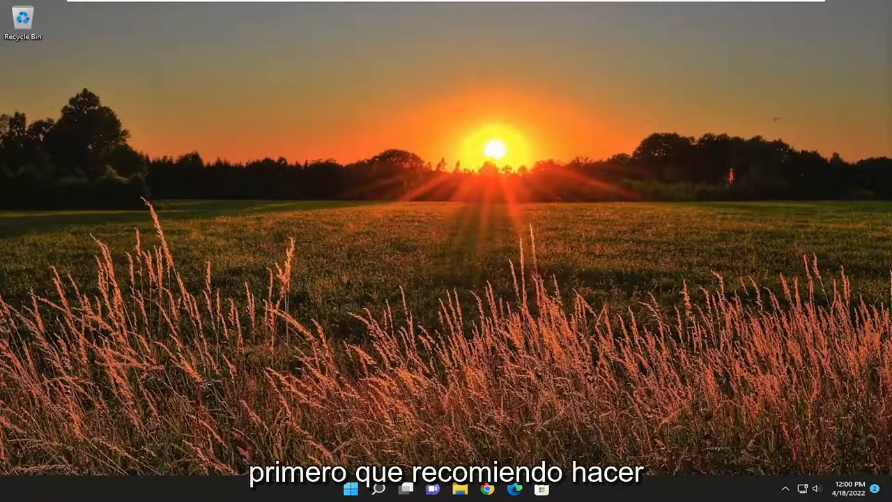
Search Windows for 'control panel' to reach the mouse settings
left_click(379, 488)
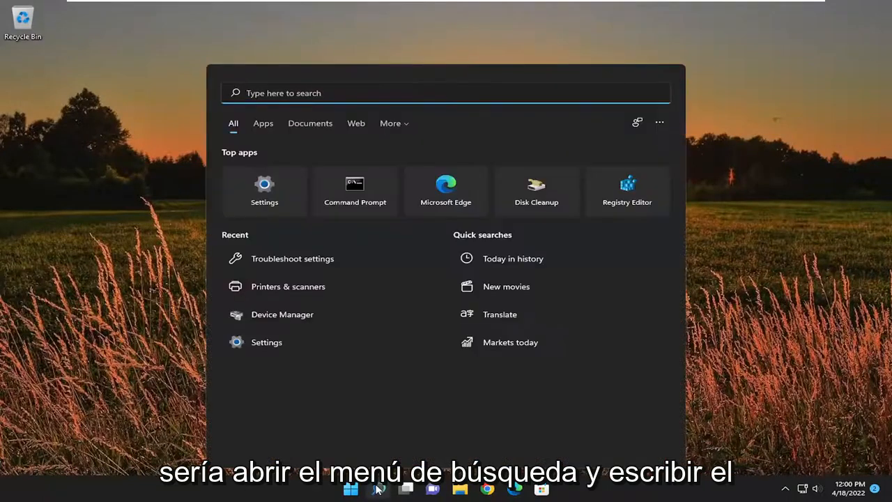
type("control panel")
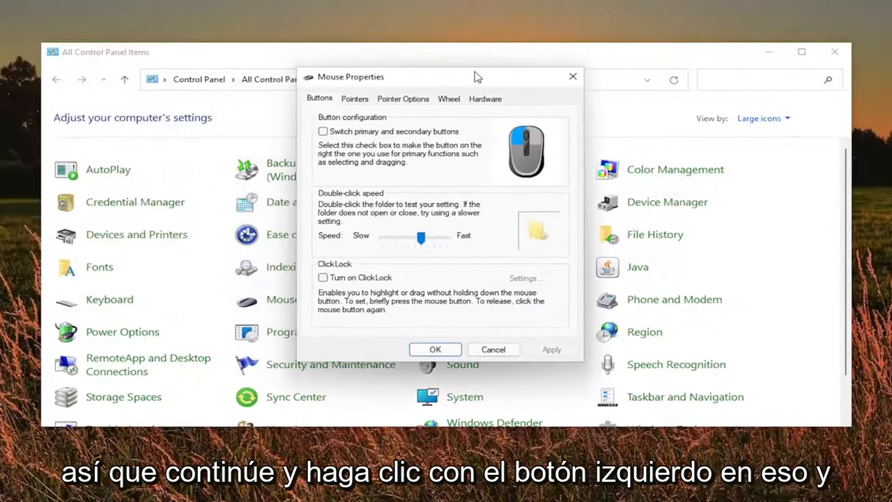
Reset the pointer to the default Normal Select, then review hardware and button tabs
left_click(355, 98)
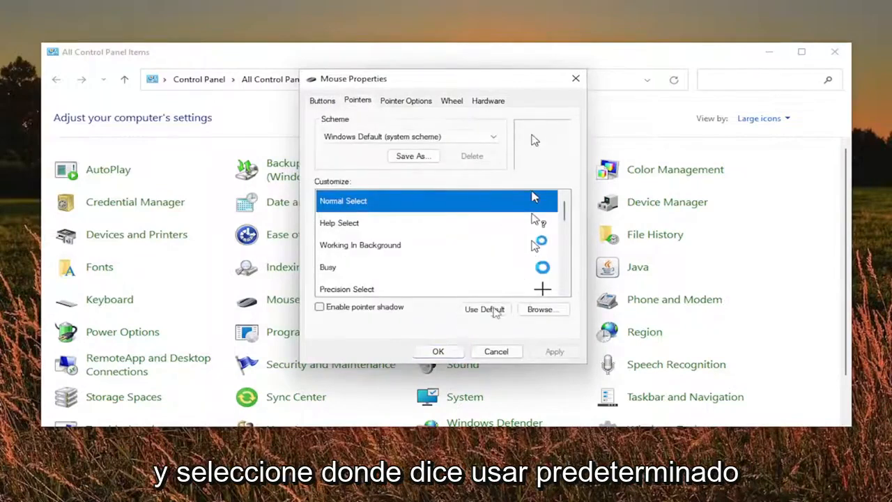
left_click(405, 100)
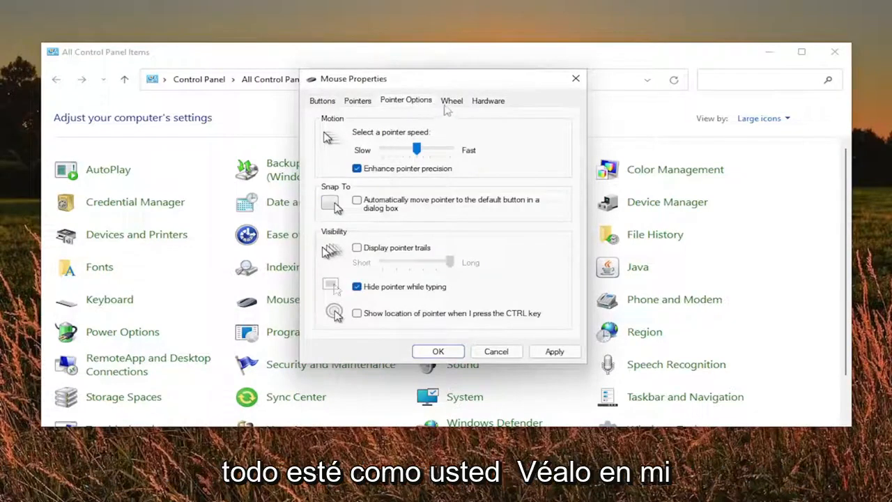
left_click(487, 100)
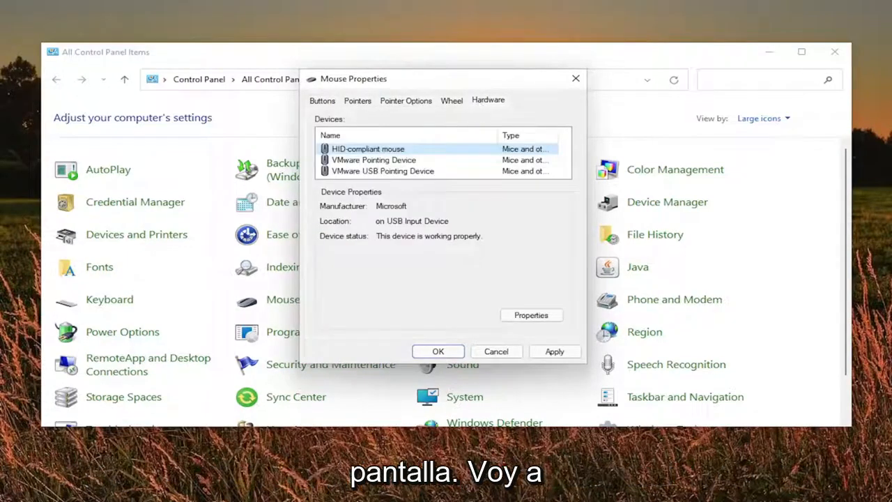
left_click(321, 100)
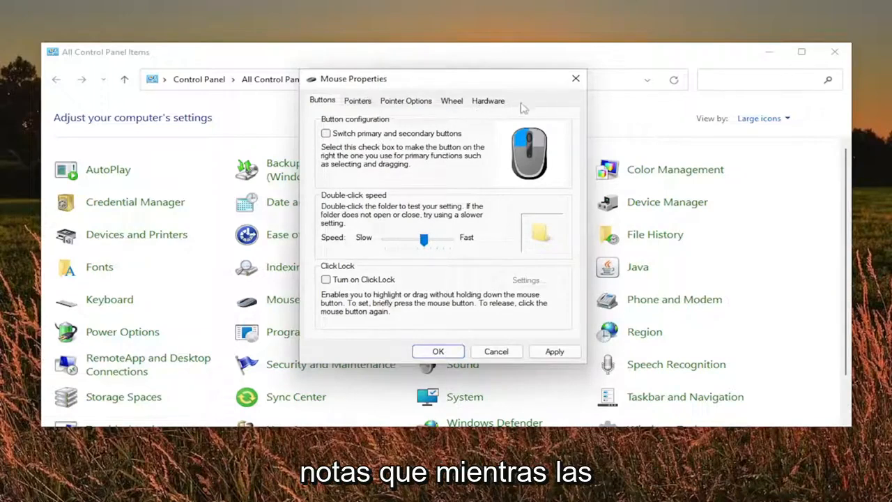
mouse_move(338, 119)
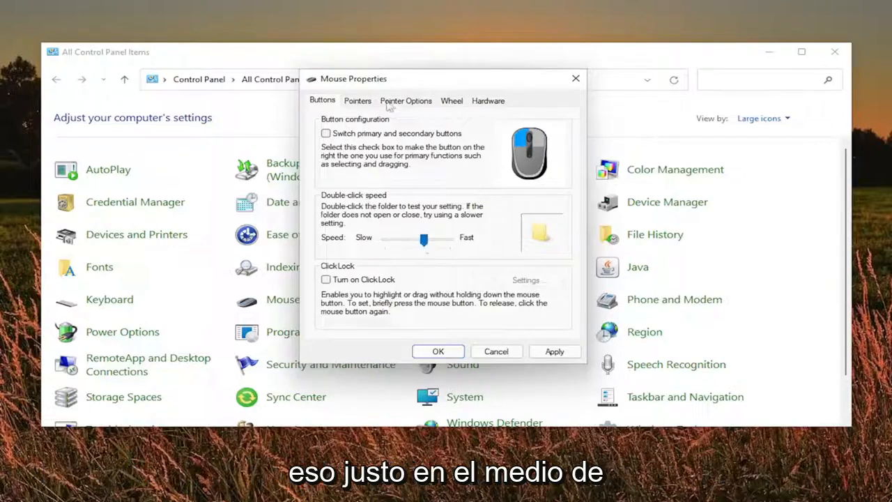
Return to the Pointers tab with the Windows Default scheme
left_click(358, 100)
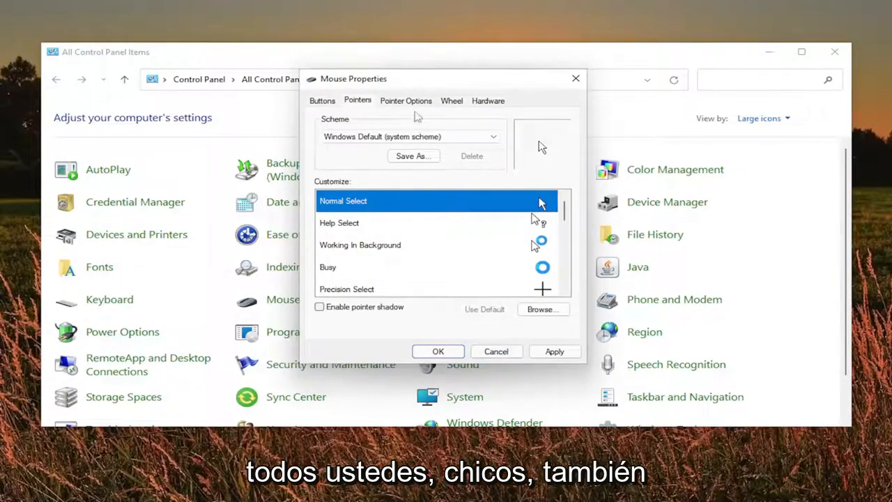
Review Pointer Options, Wheel and Hardware tabs, then apply the mouse settings
left_click(405, 101)
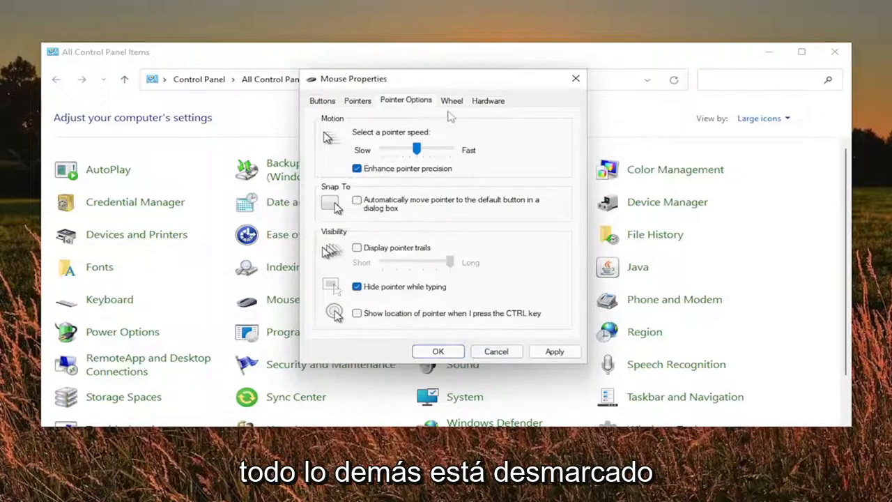
left_click(451, 100)
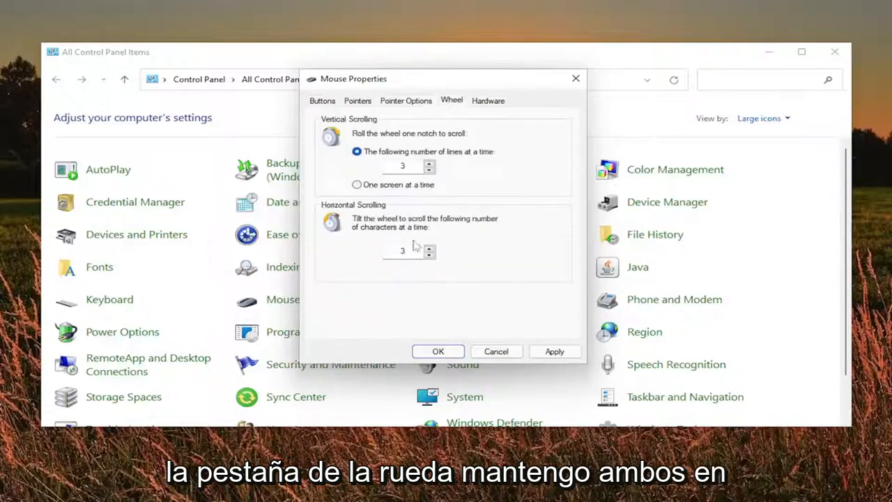
left_click(488, 101)
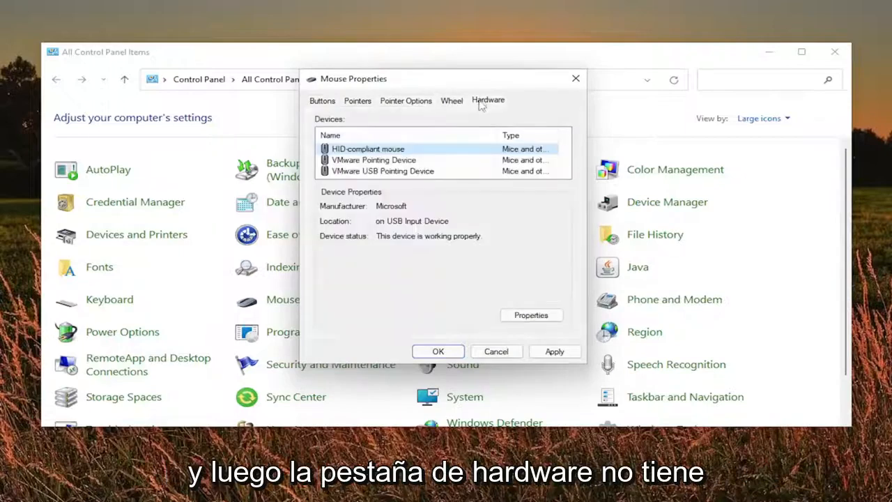
left_click(488, 100)
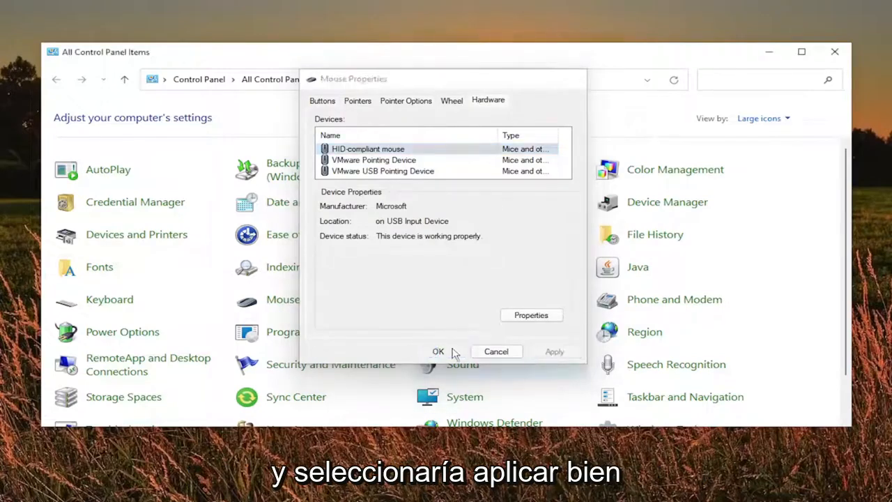
Close Mouse Properties keeping changes, and close Control Panel
left_click(437, 350)
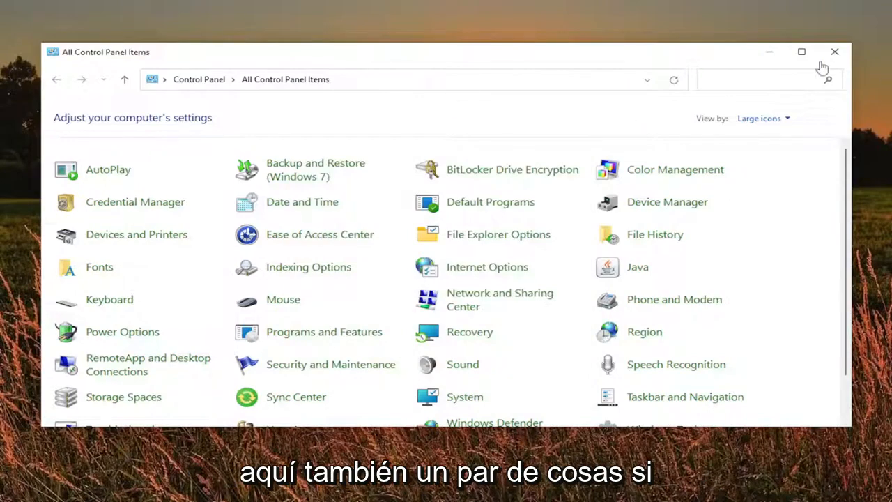
left_click(834, 52)
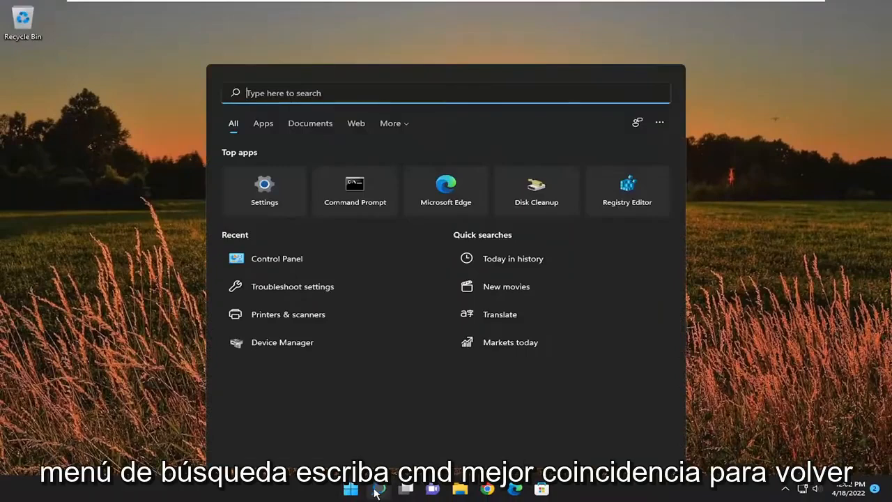
Search 'cmd' and run Command Prompt as administrator, approving the UAC prompt
type("cmd")
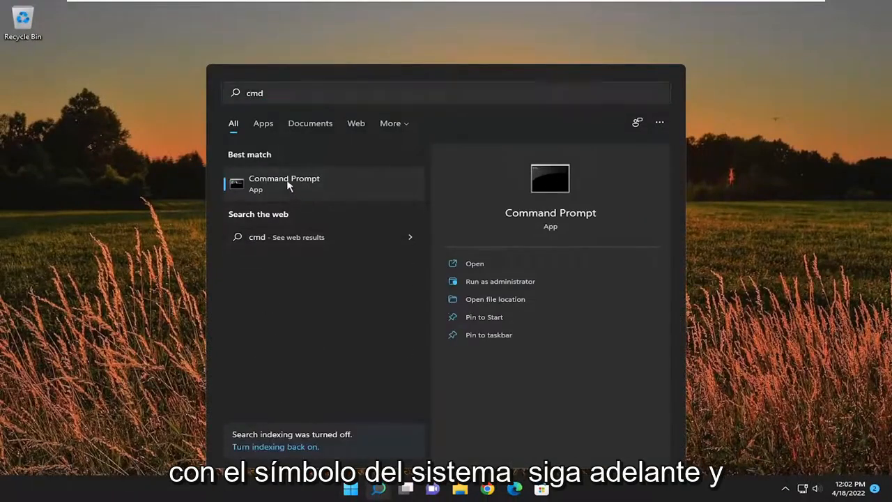
right_click(283, 182)
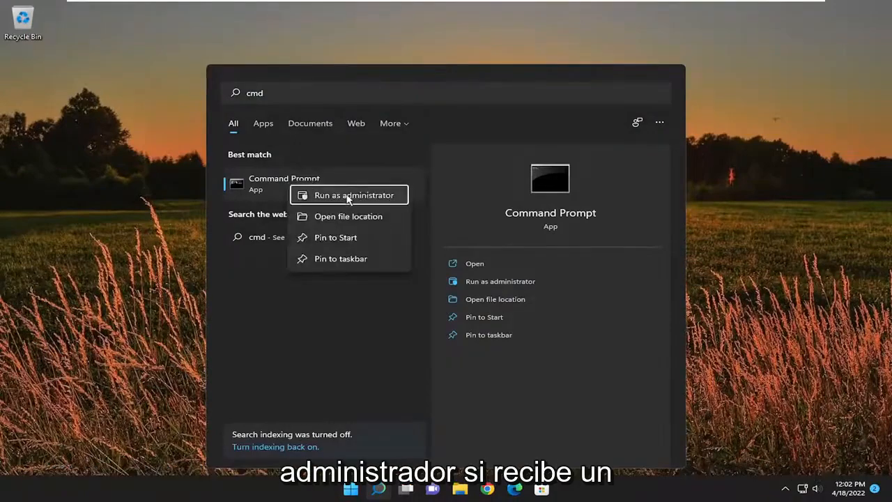
left_click(354, 194)
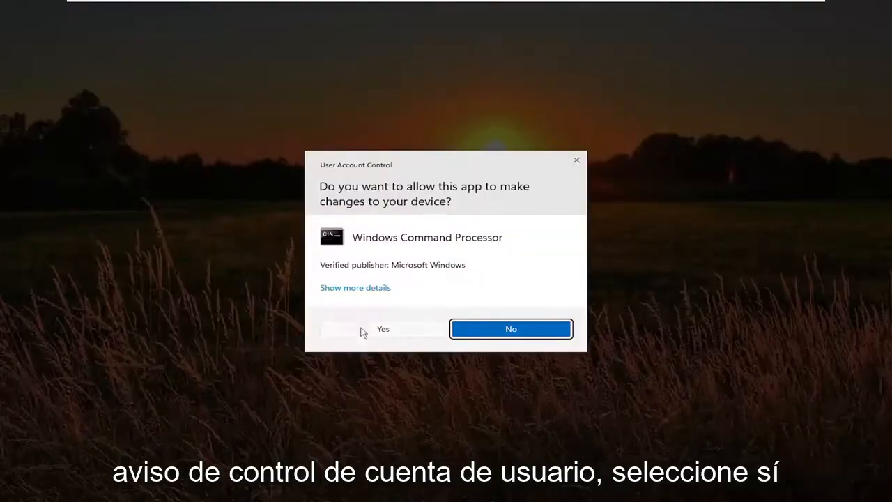
left_click(383, 329)
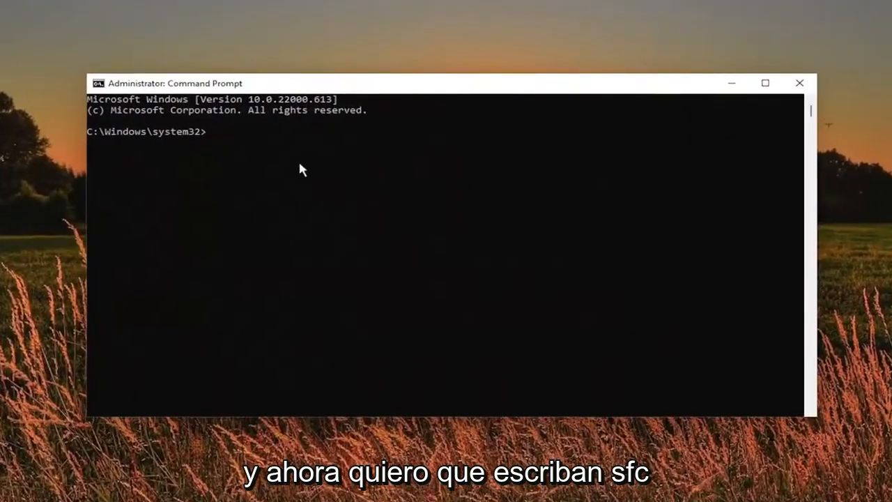
Enter 'sfc /scannow' at the administrator prompt without running it
type("sfc")
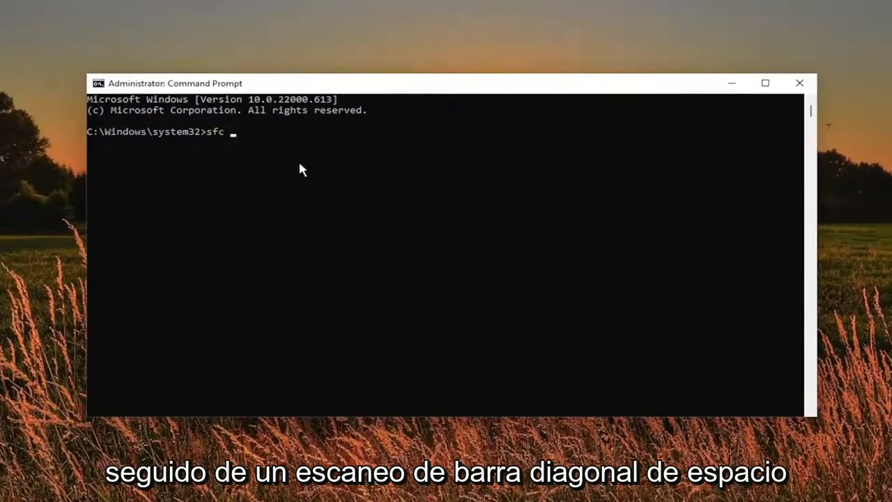
type("/scannow")
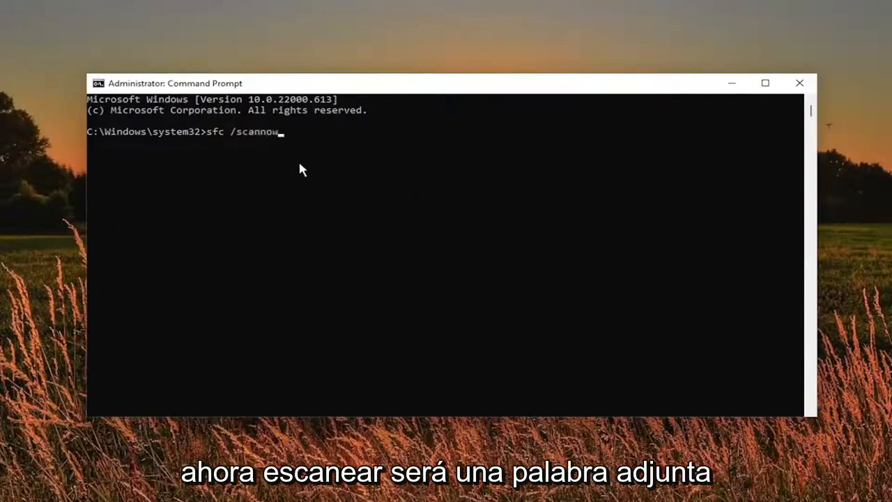
mouse_move(237, 142)
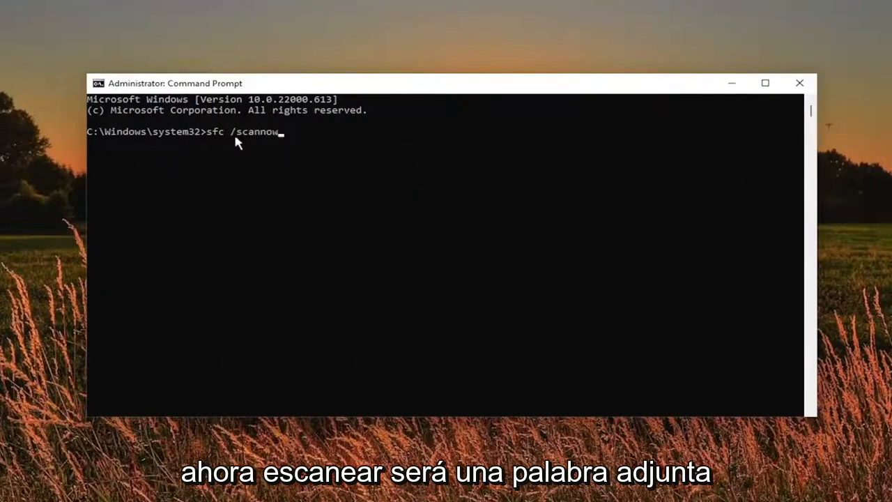
mouse_move(205, 183)
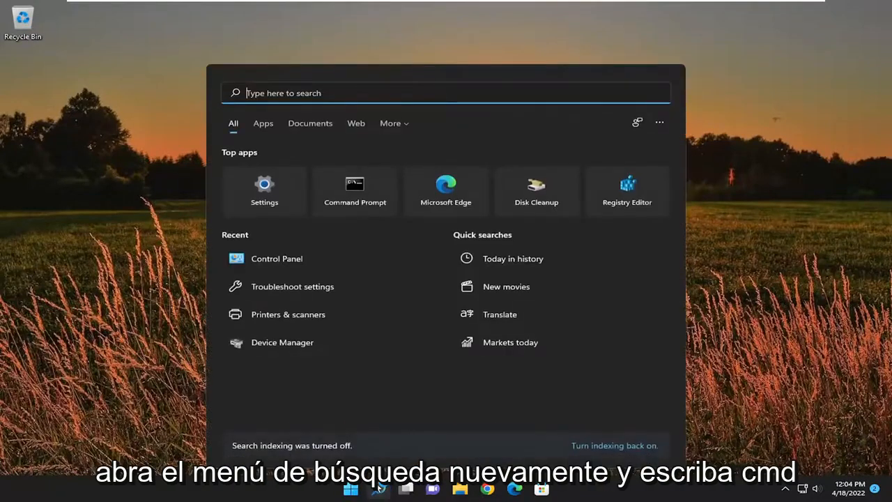
Search 'cmd', run Command Prompt as administrator and approve UAC
type("cmd")
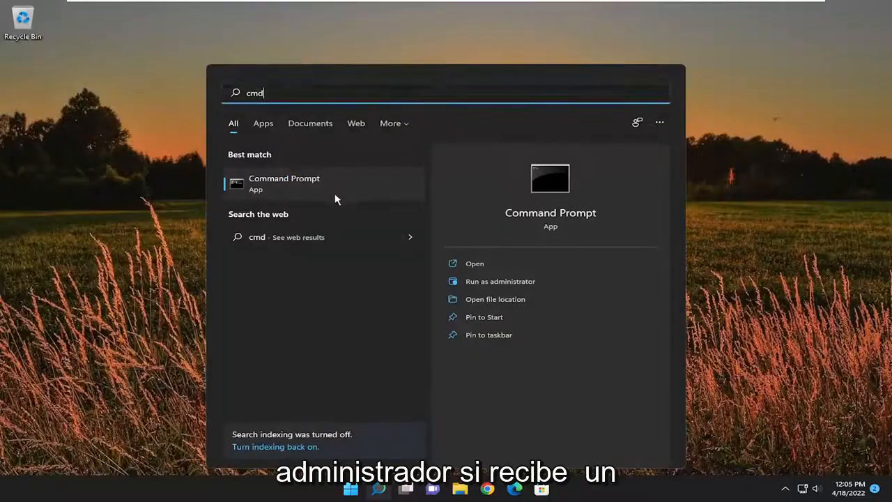
left_click(499, 281)
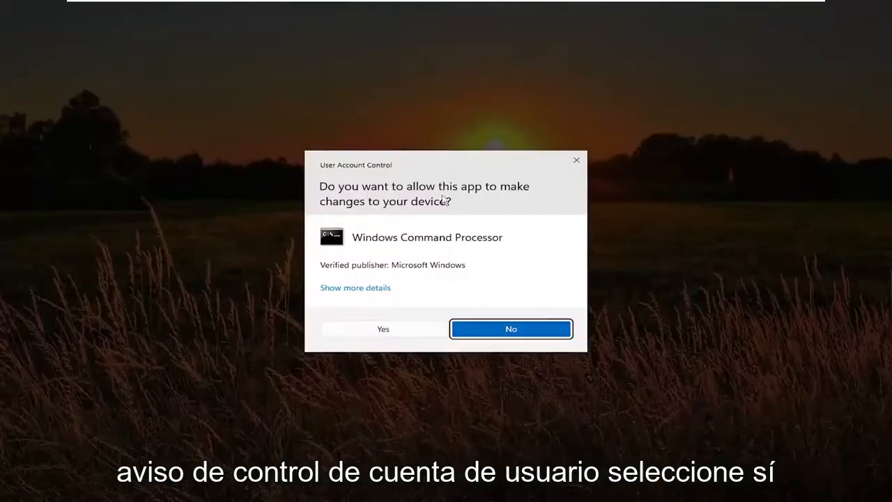
left_click(383, 328)
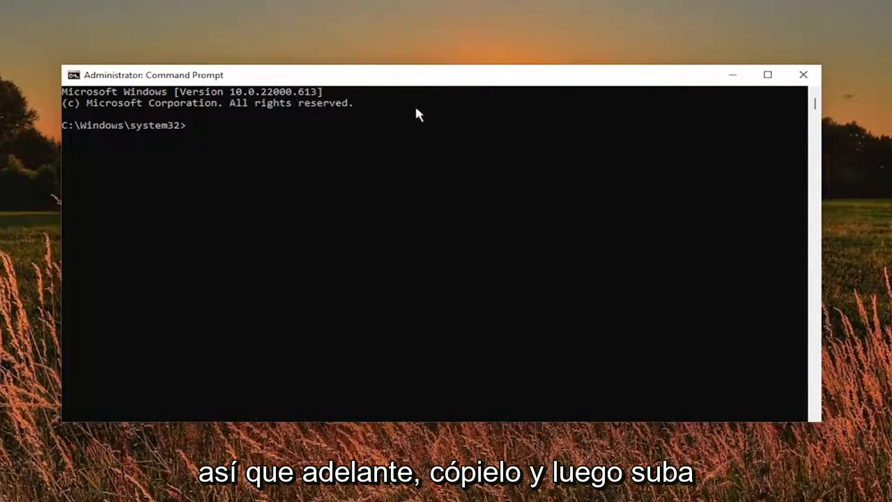
mouse_move(400, 85)
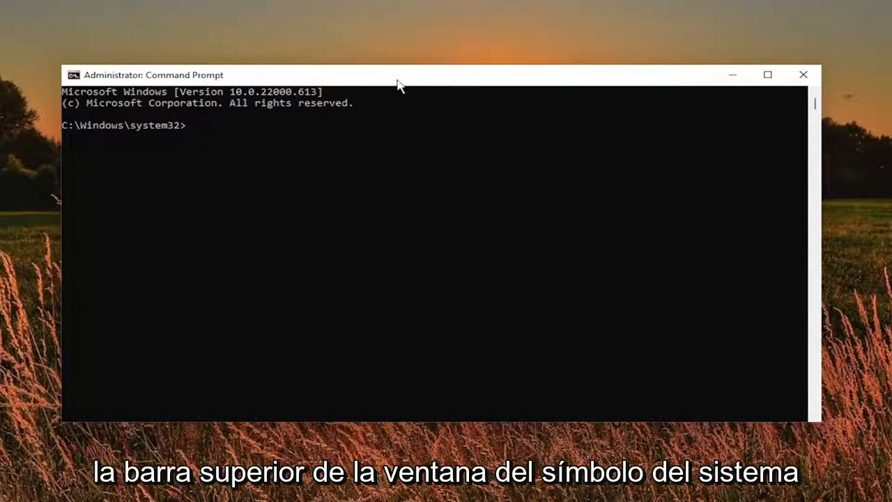
Paste the copied msdt troubleshooter command into the admin prompt
right_click(401, 84)
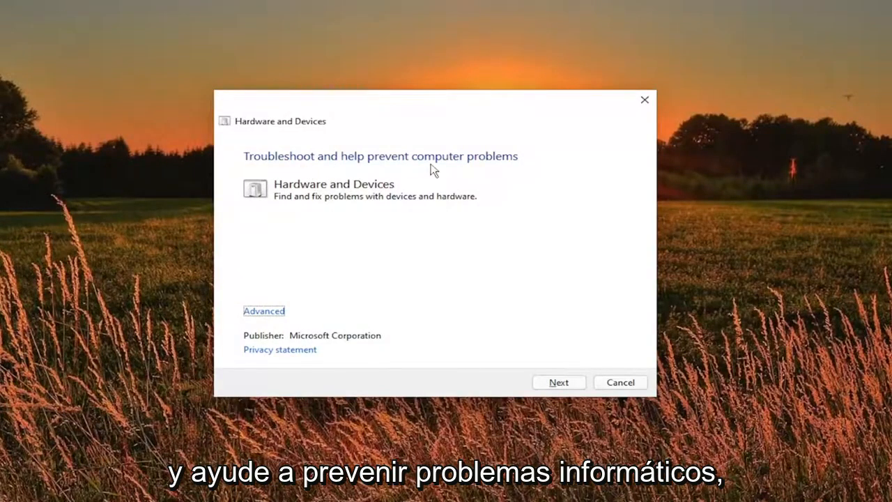
mouse_move(380, 205)
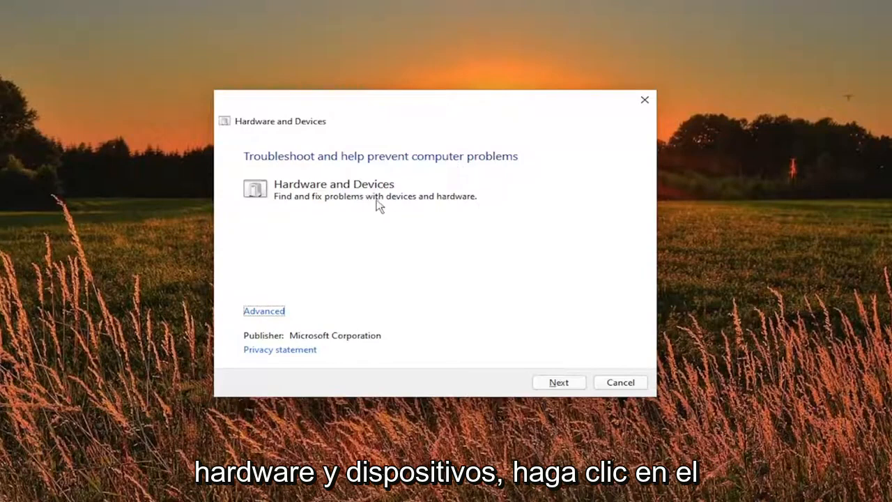
Enable 'Apply repairs automatically' under Advanced and start the hardware check
left_click(264, 310)
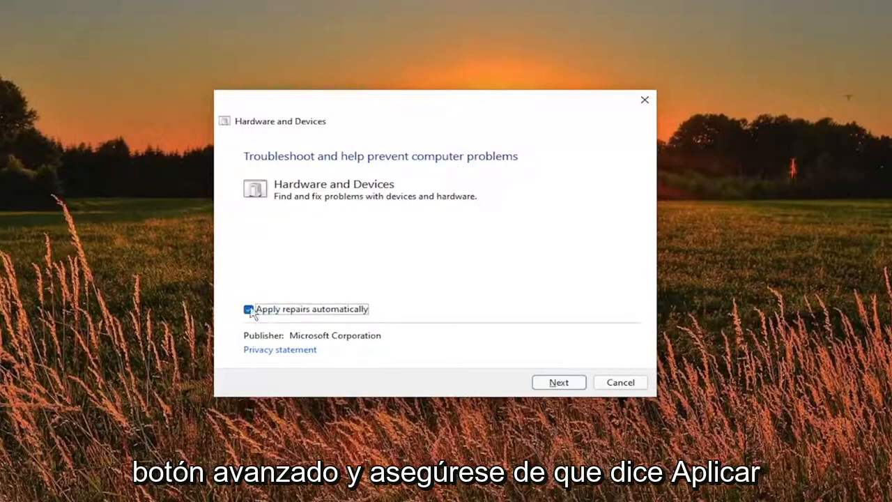
left_click(249, 309)
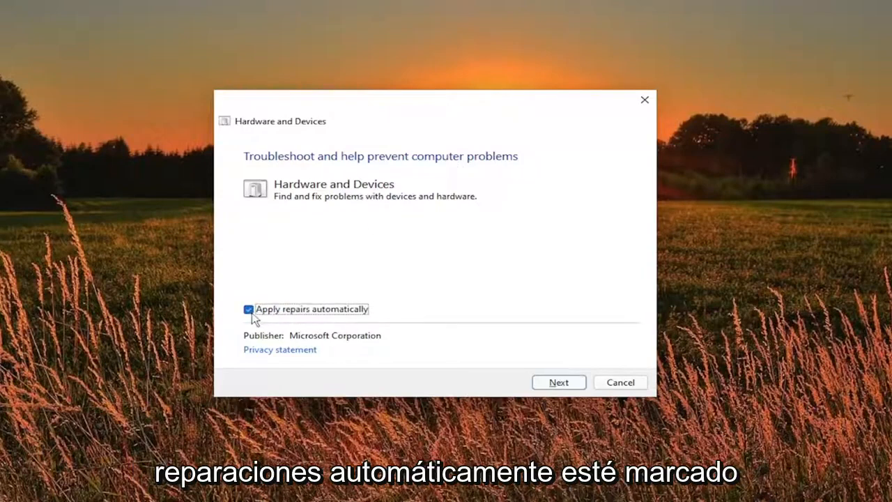
left_click(558, 382)
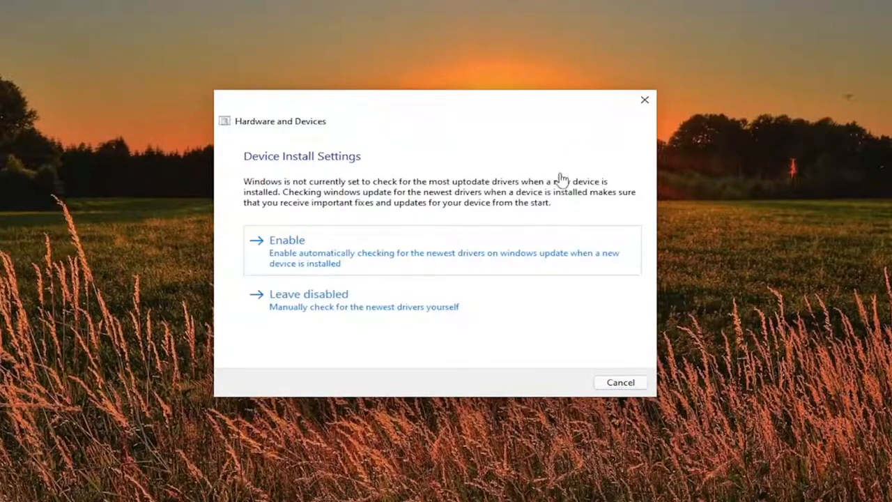
Enable automatic newest-driver checks on the Device Install Settings page
left_click(287, 239)
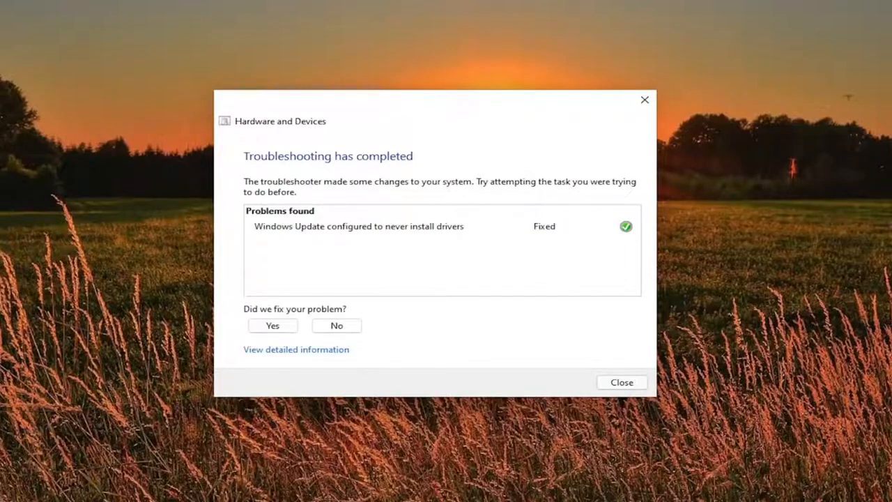
mouse_move(434, 164)
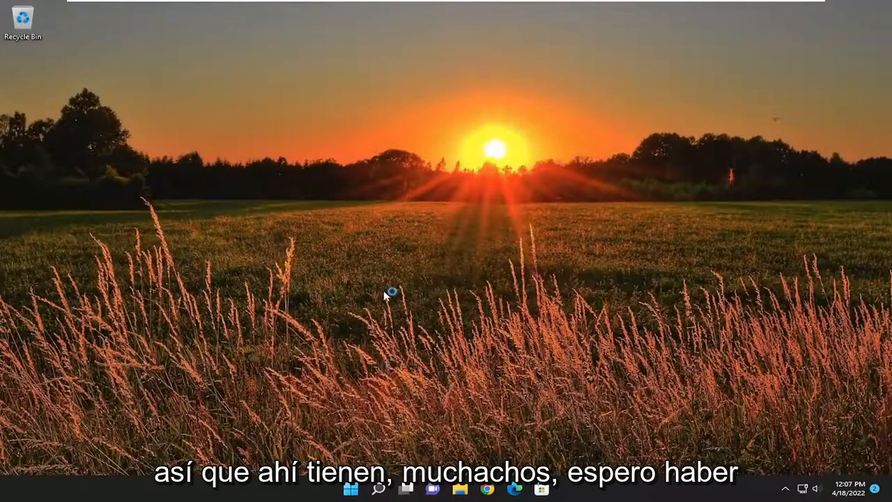
mouse_move(467, 319)
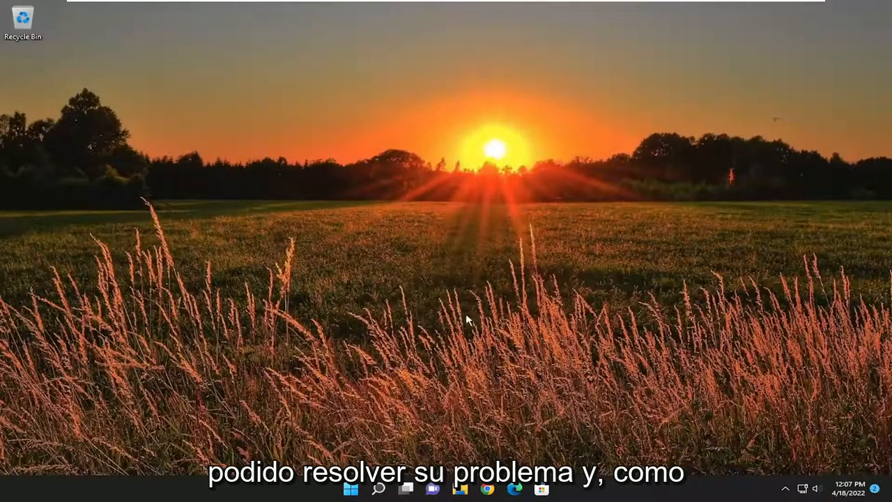